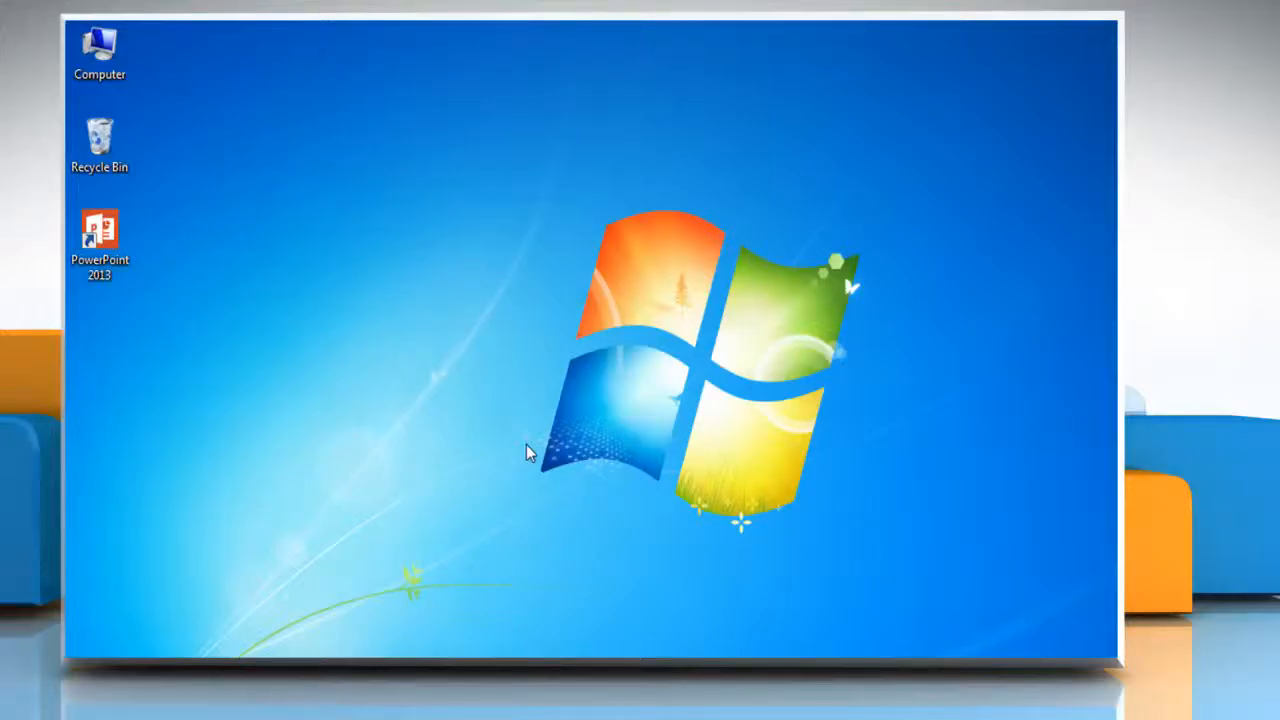
mouse_move(284, 338)
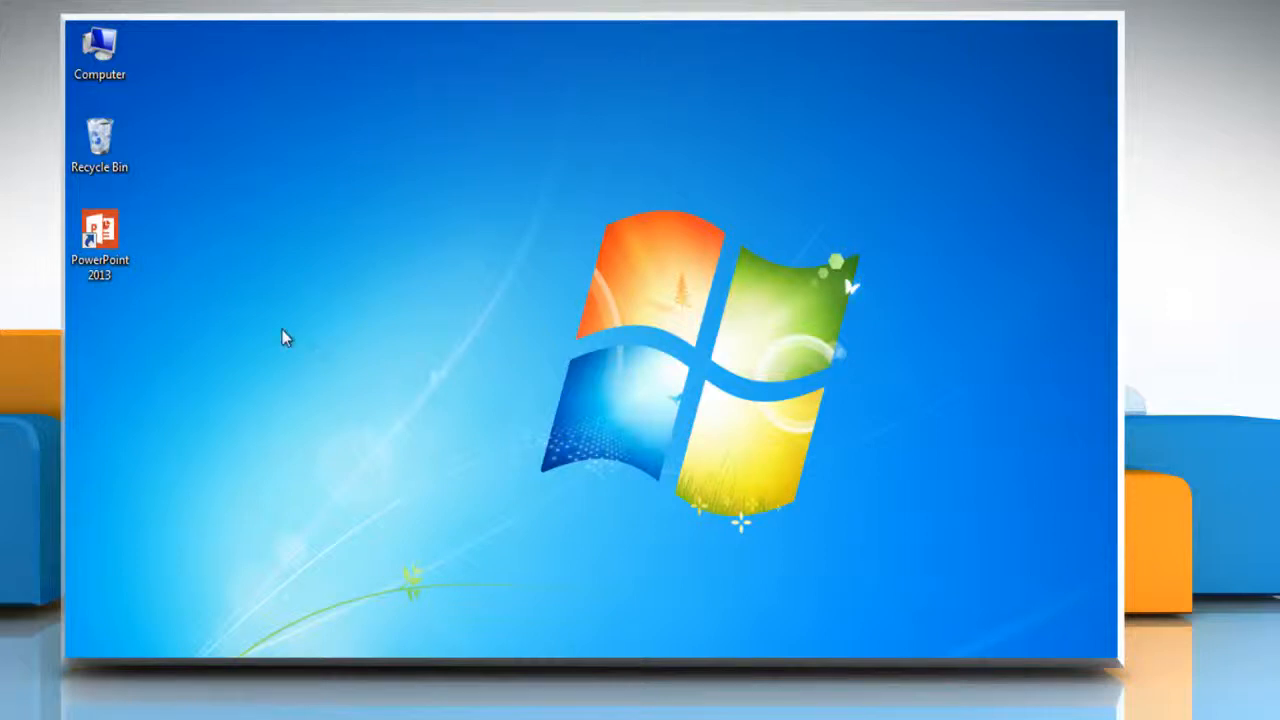
Bring up the context menu of the PowerPoint 2013 desktop shortcut.
right_click(100, 240)
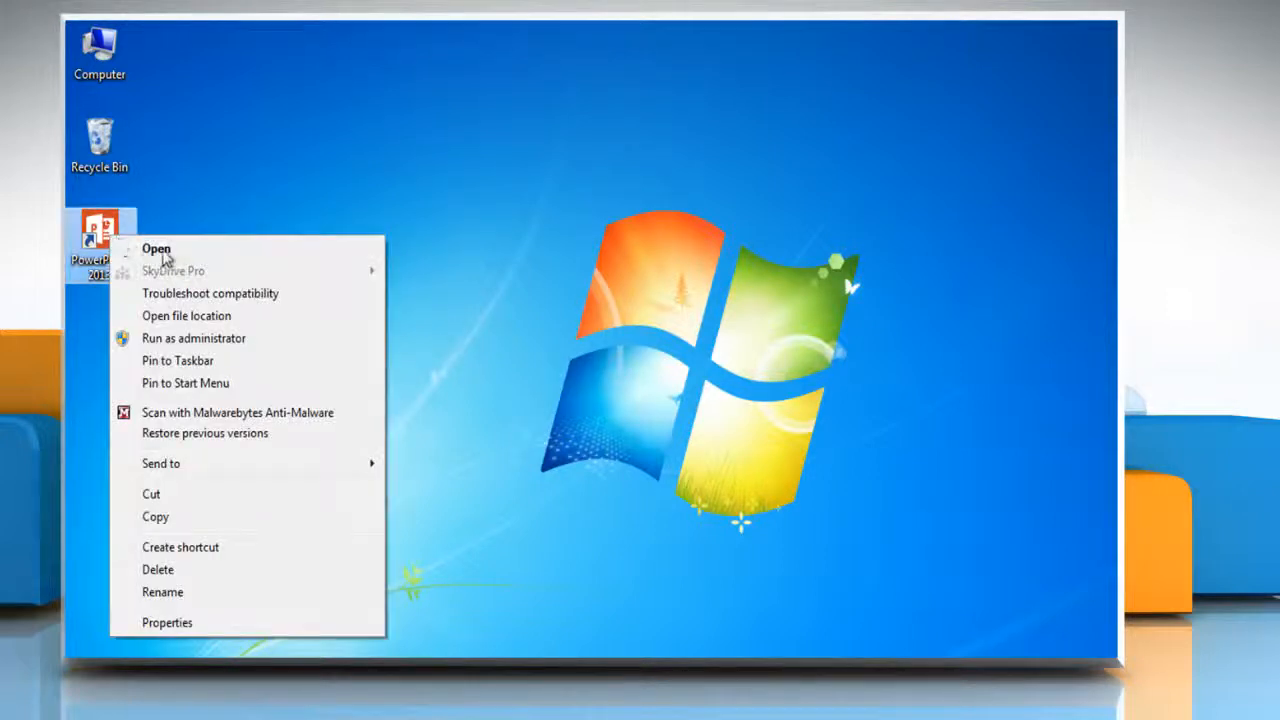
Launch PowerPoint 2013 into a new blank presentation and show the Design ribbon.
click(156, 248)
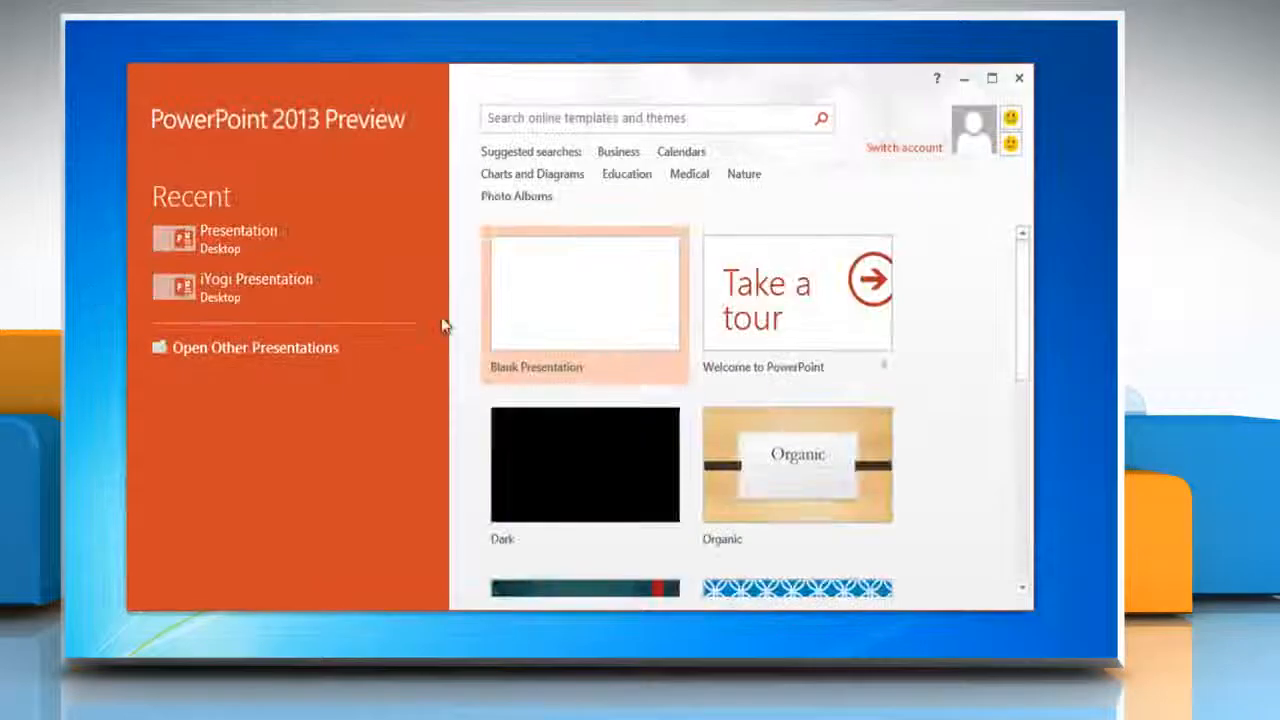
click(584, 300)
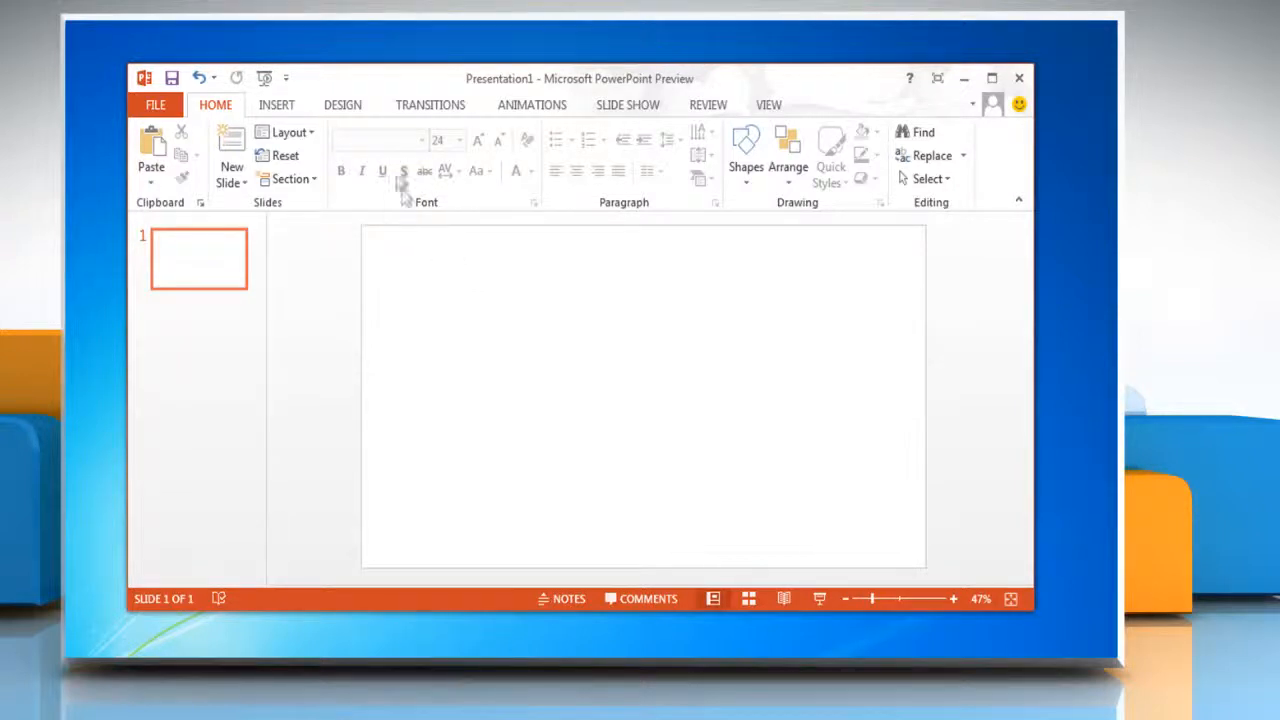
click(342, 104)
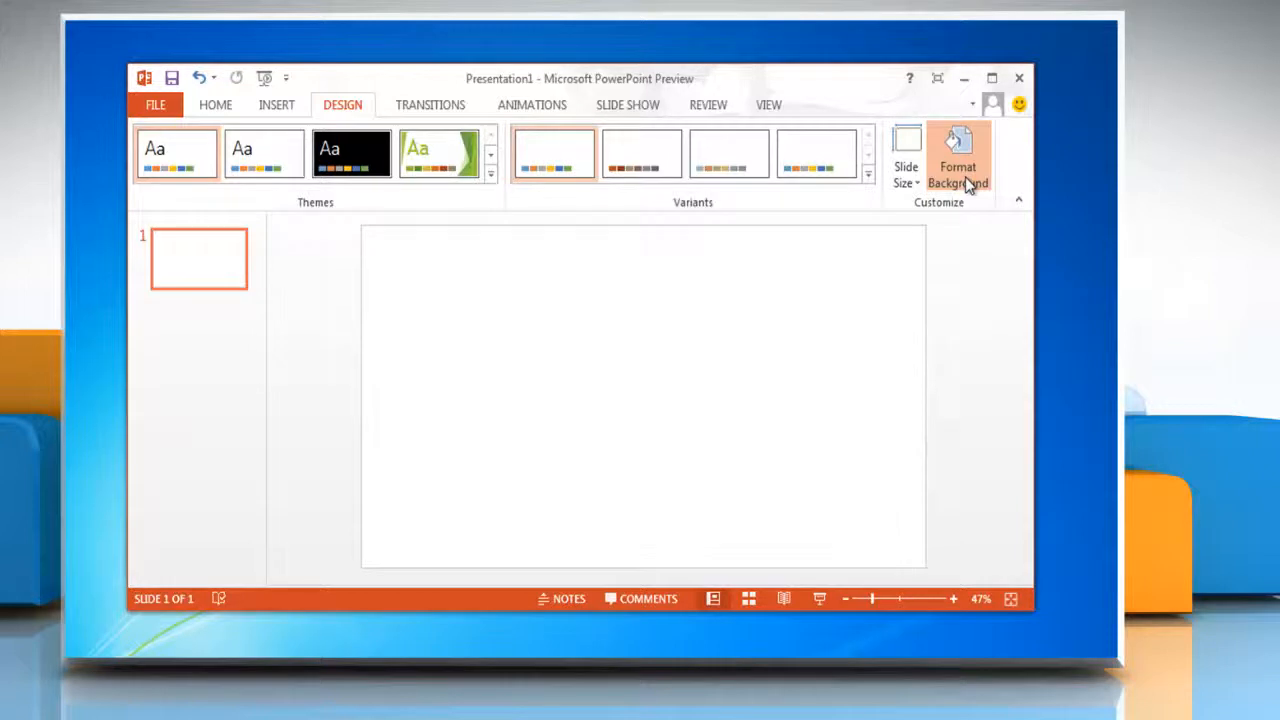
Give the slide a solid fill colour in the Format Background pane, then reset it to plain white.
click(956, 160)
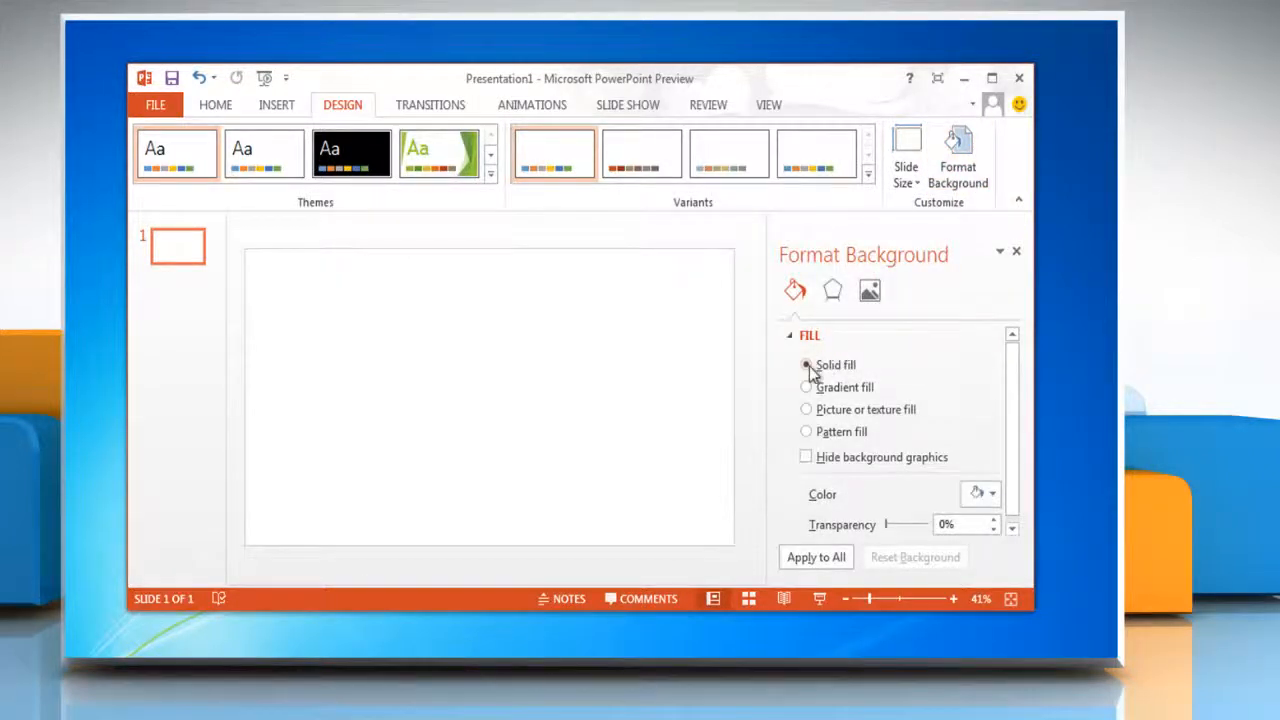
click(990, 492)
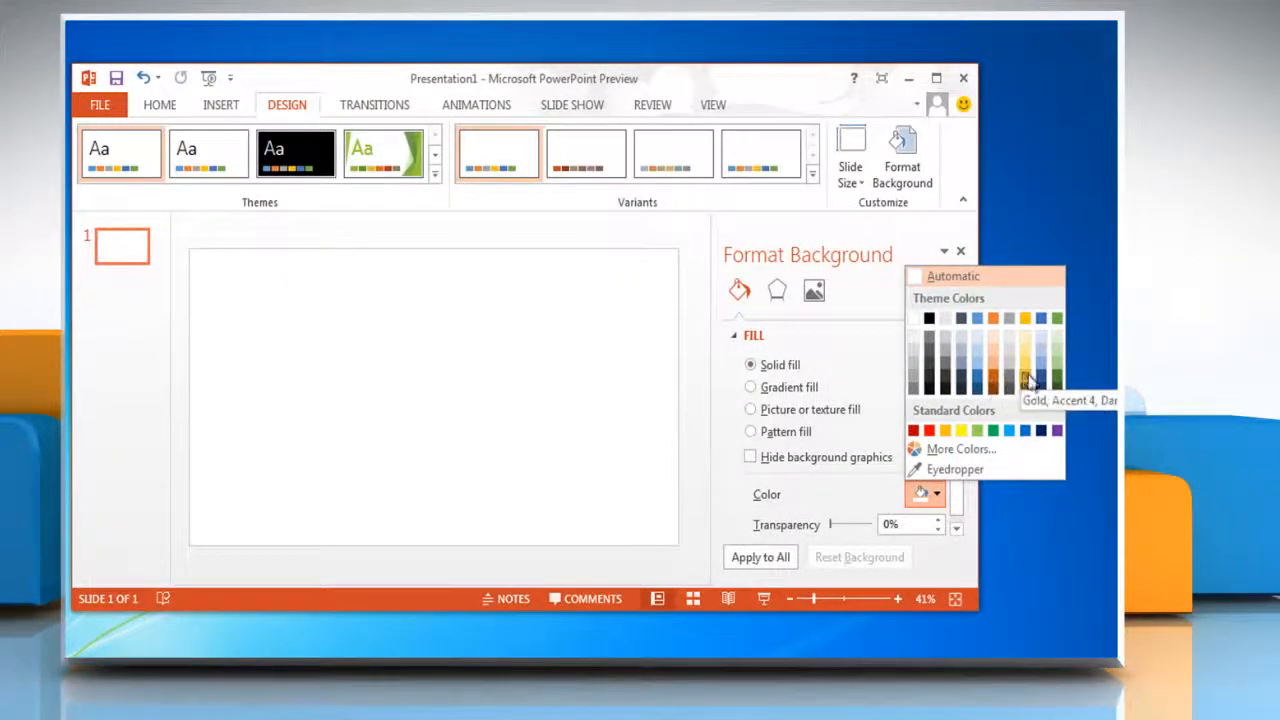
click(1024, 380)
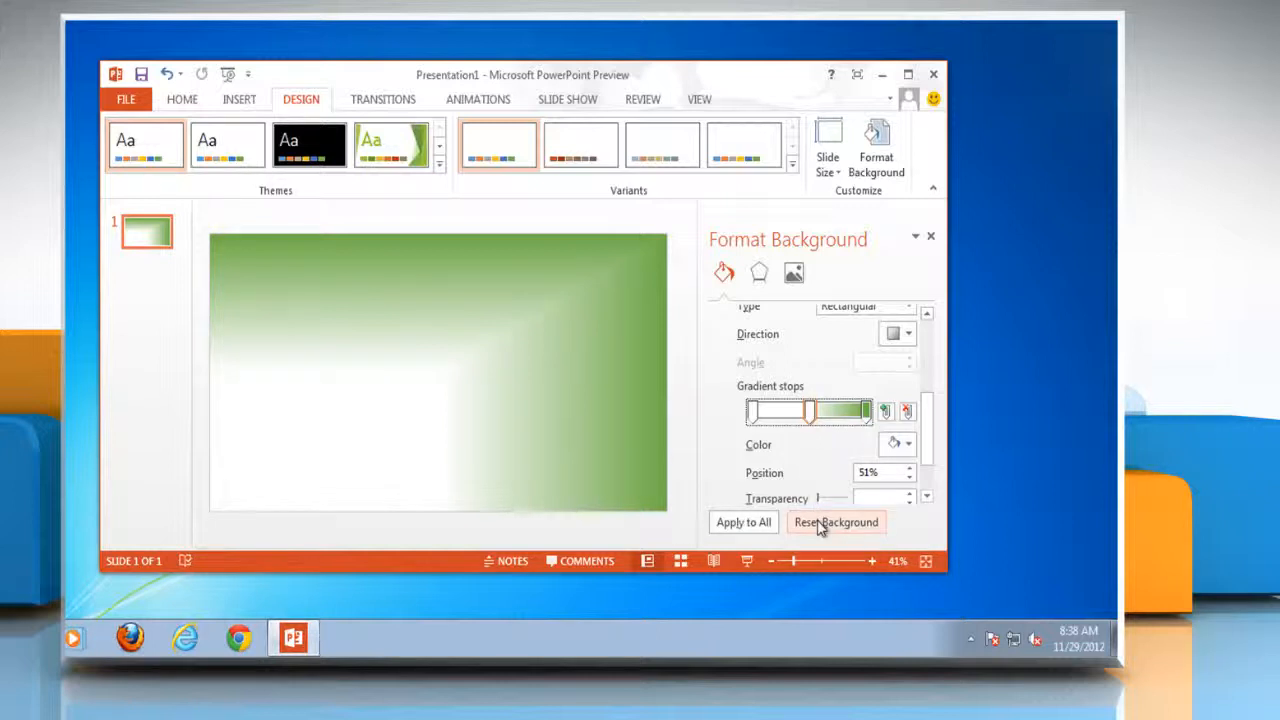
click(836, 522)
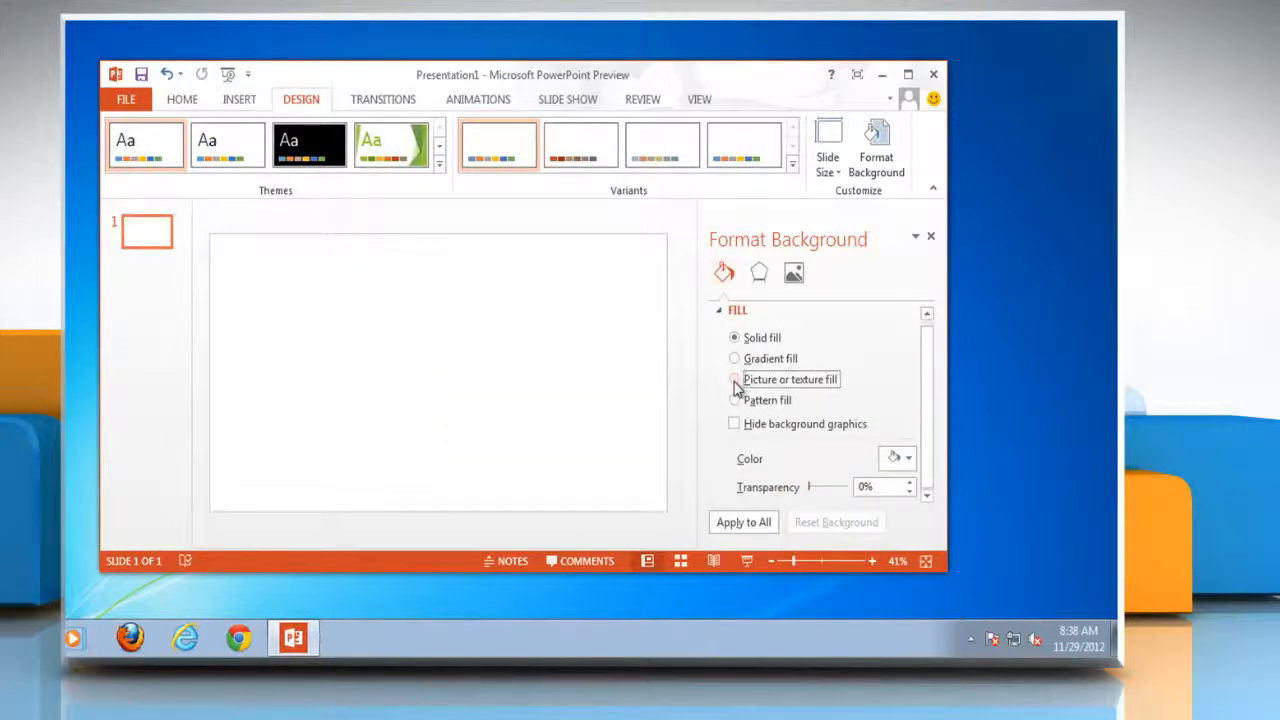
click(736, 380)
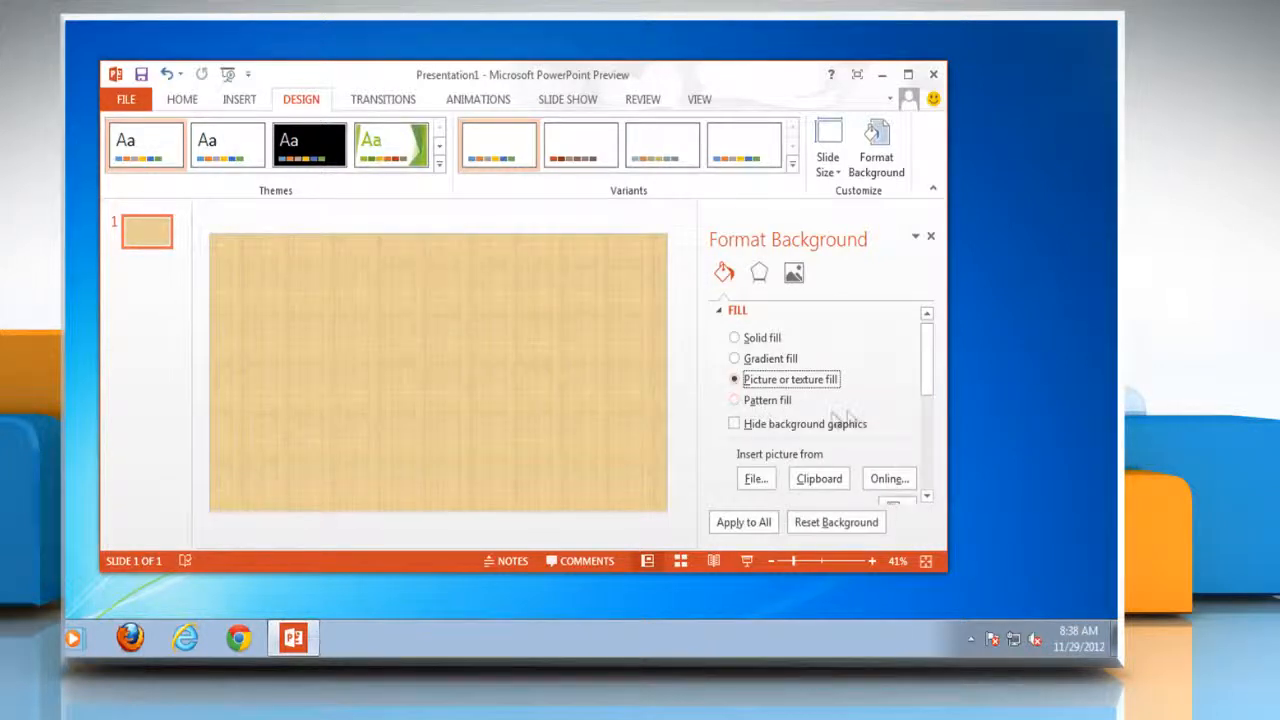
click(892, 396)
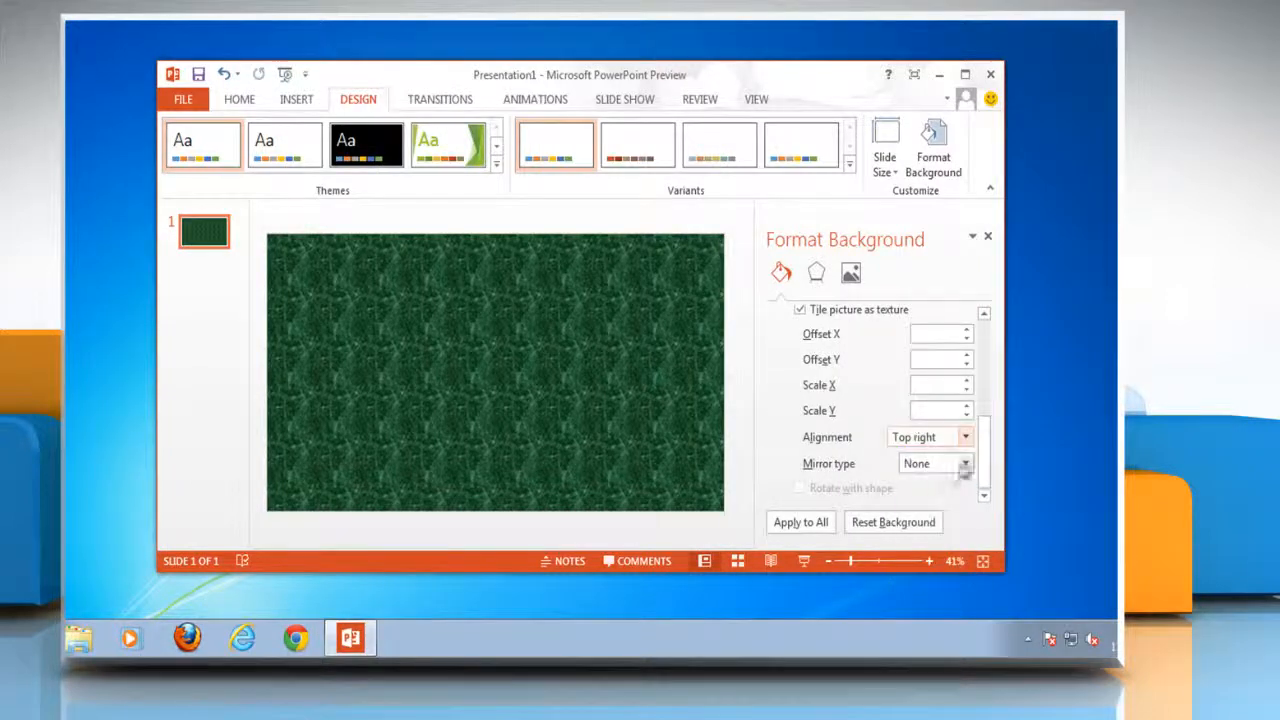
click(892, 520)
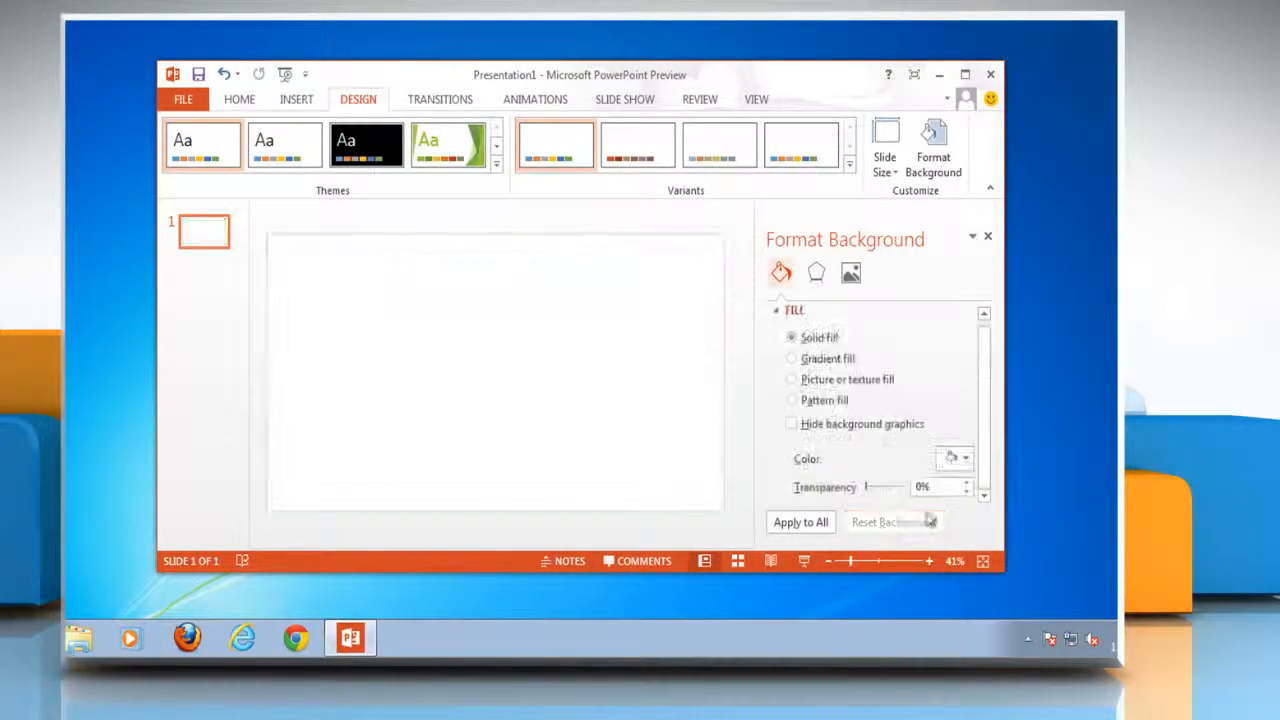
click(792, 380)
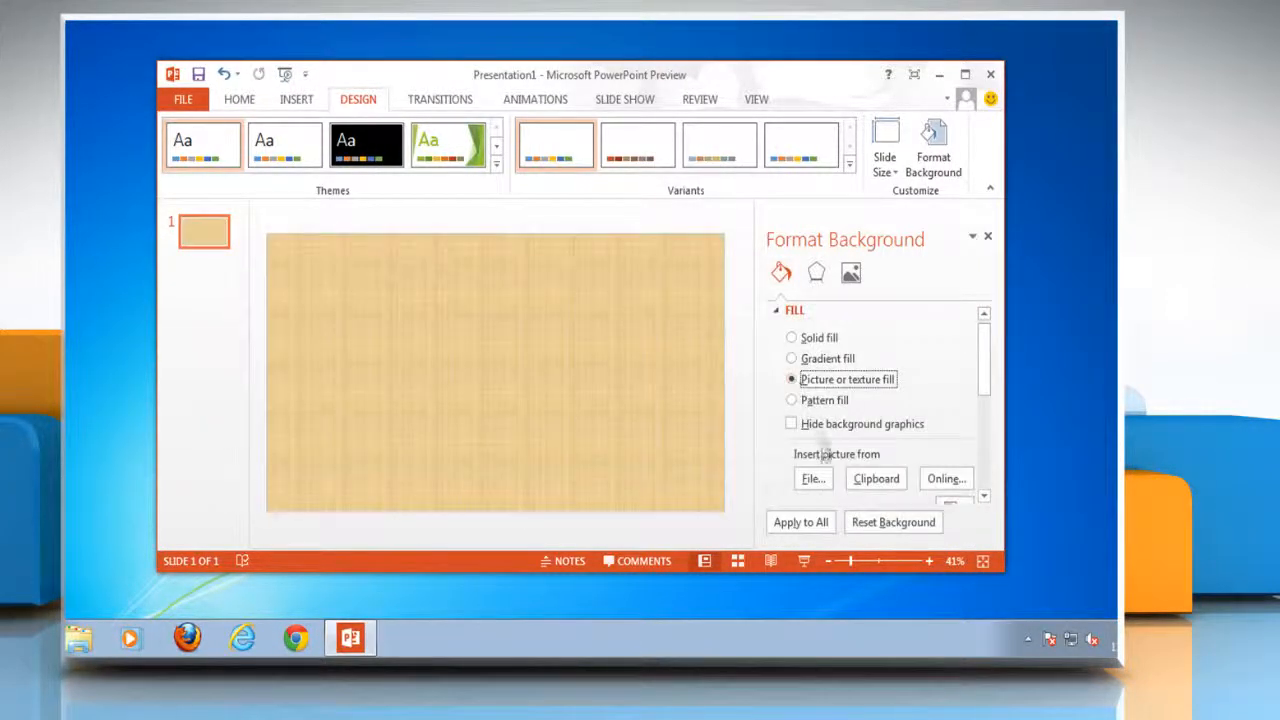
click(812, 478)
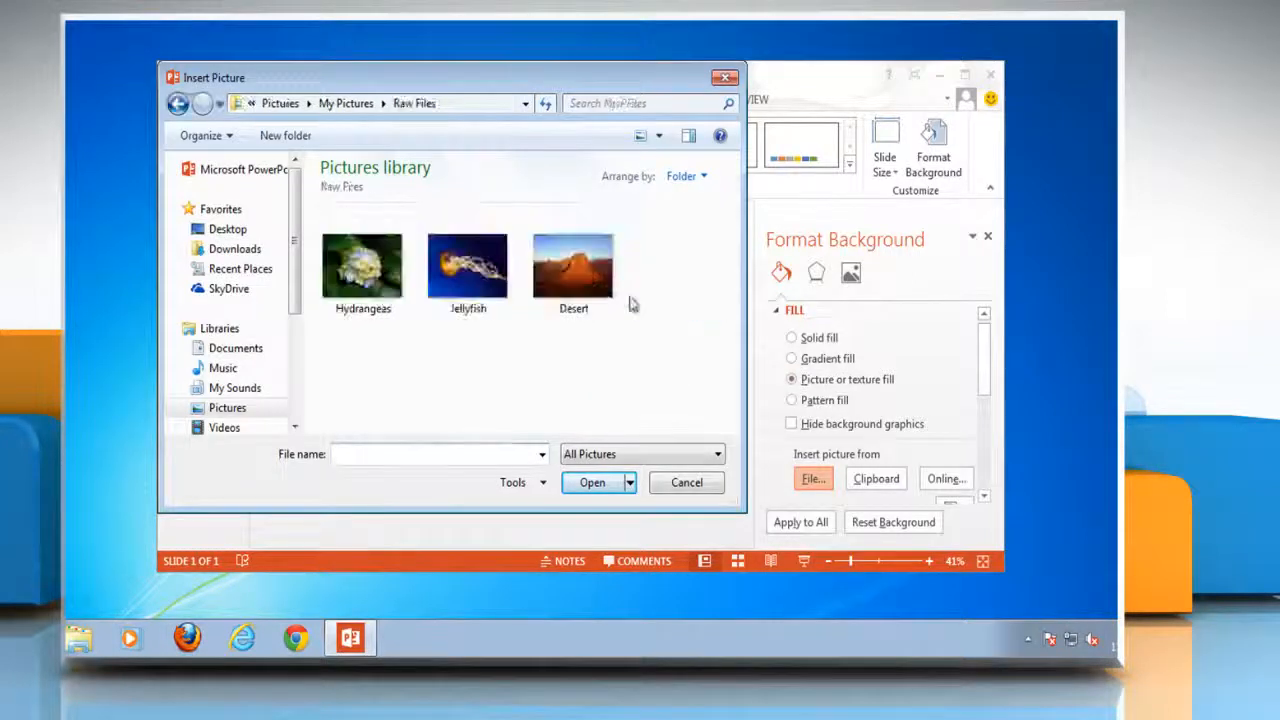
click(572, 264)
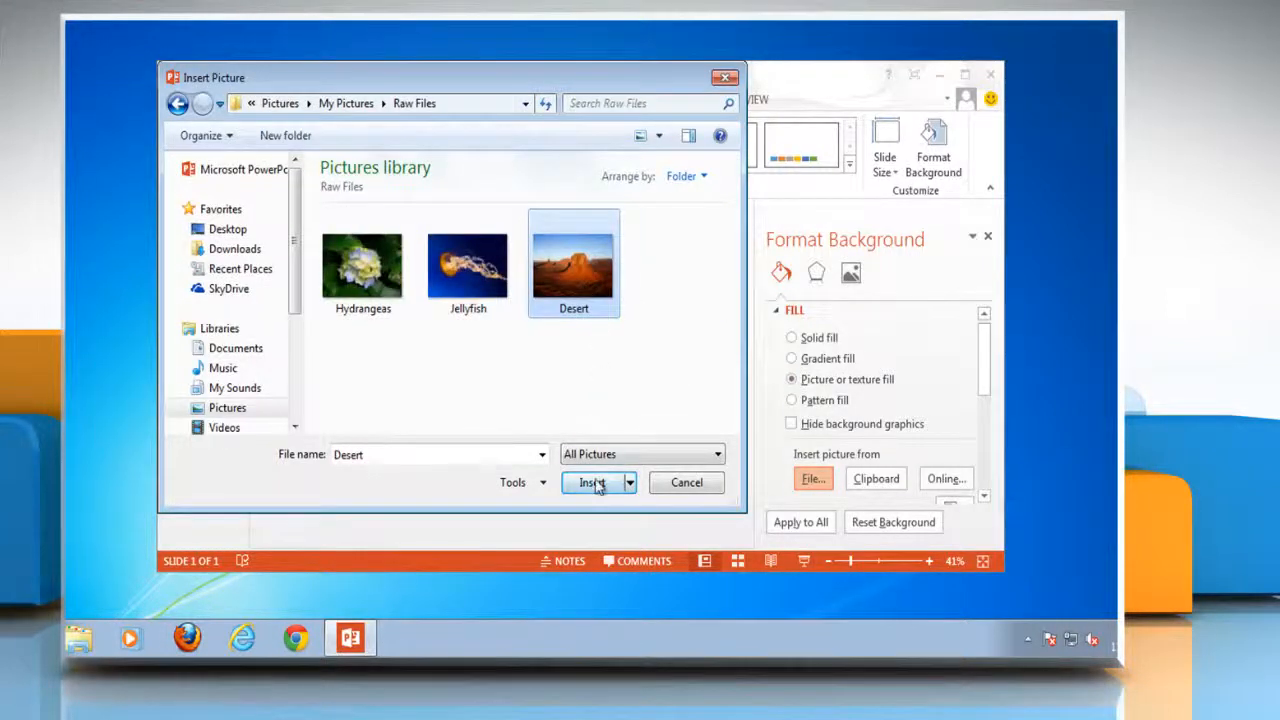
click(592, 482)
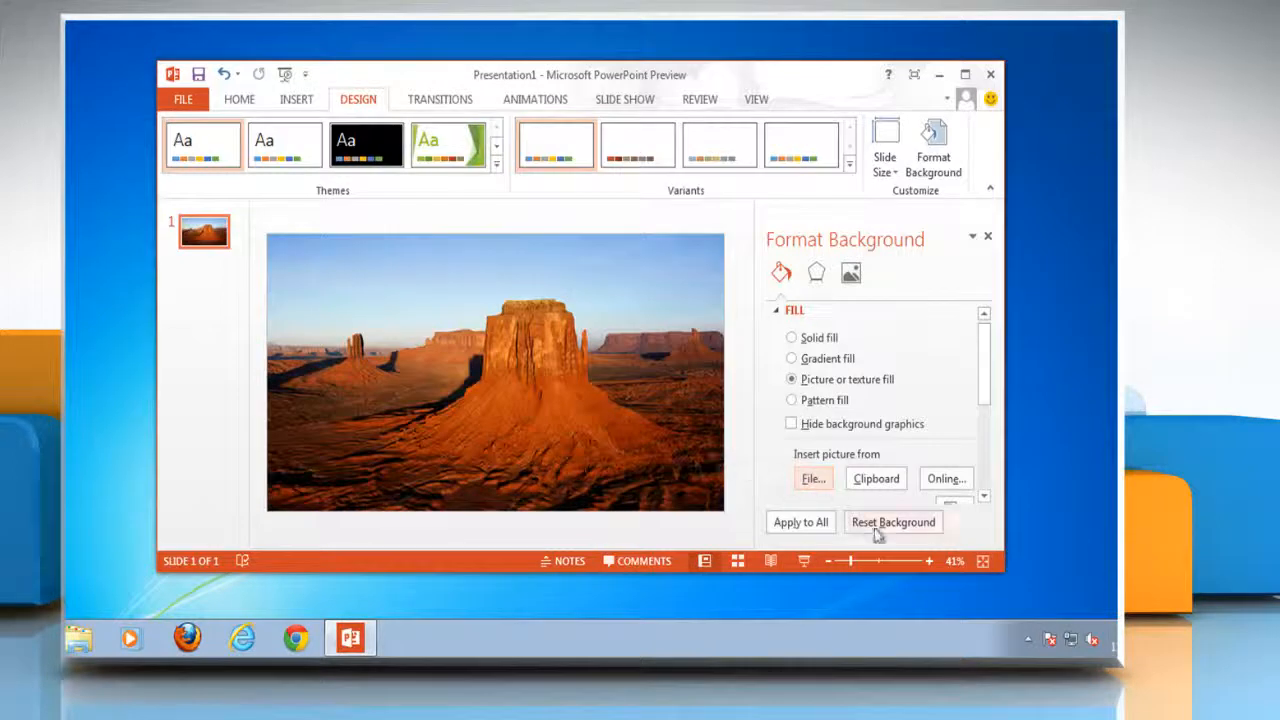
click(892, 520)
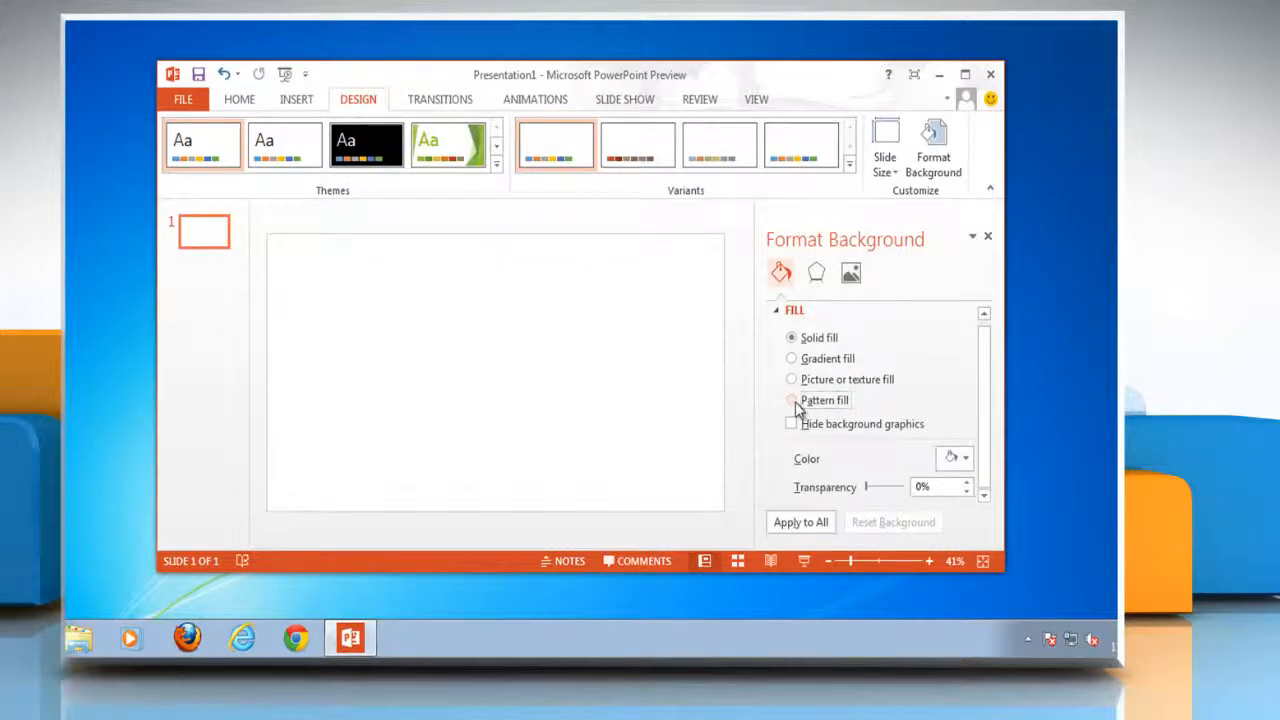
Switch the background to a pattern fill coloured blue, with the background colour choices showing.
click(792, 400)
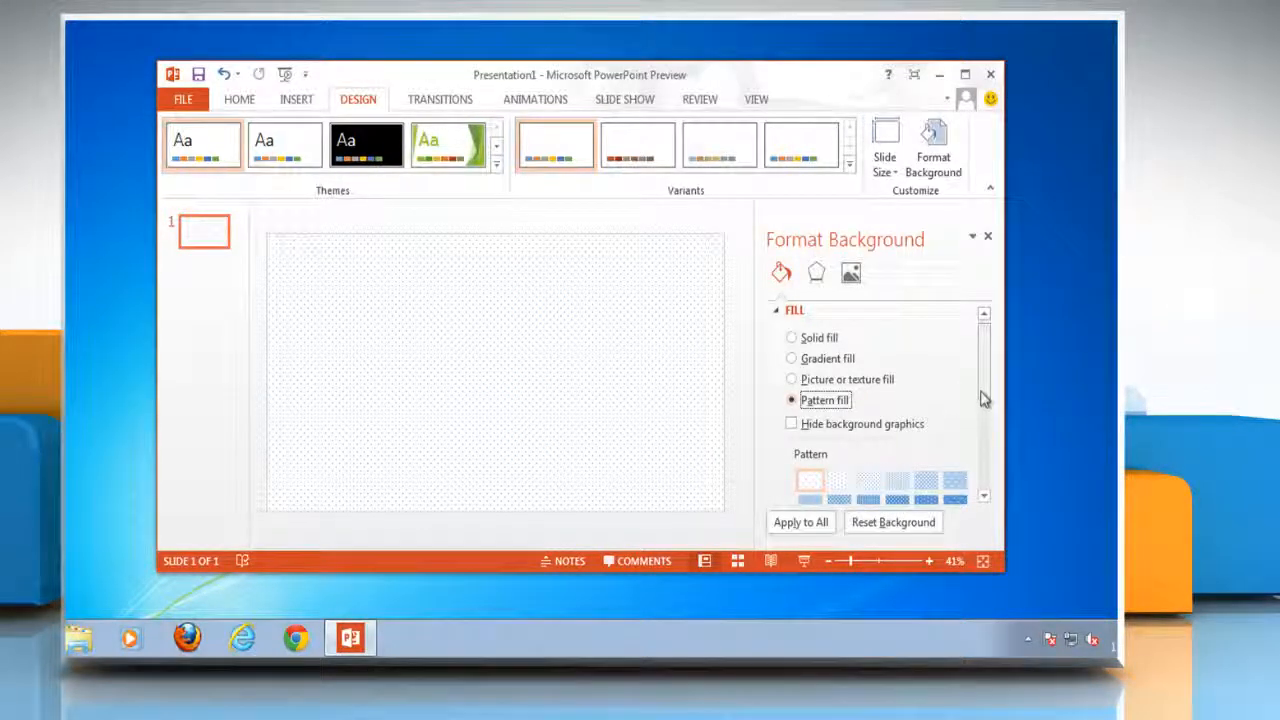
click(924, 408)
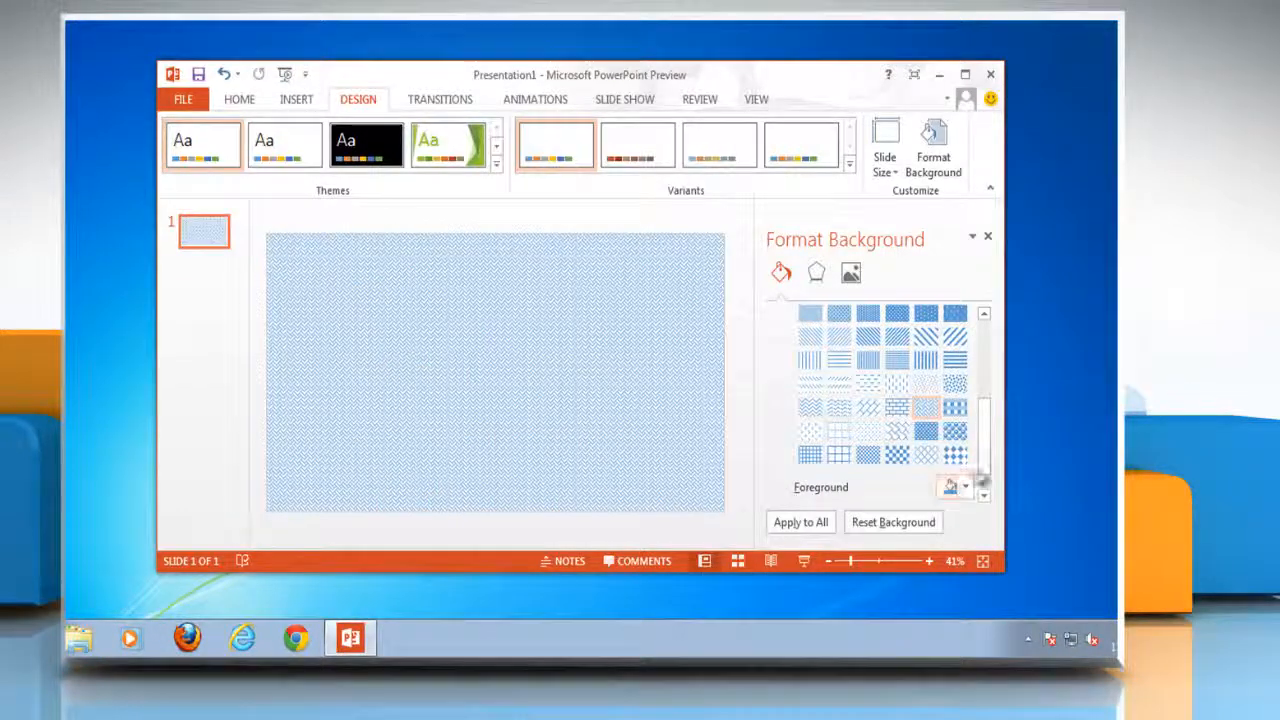
click(948, 486)
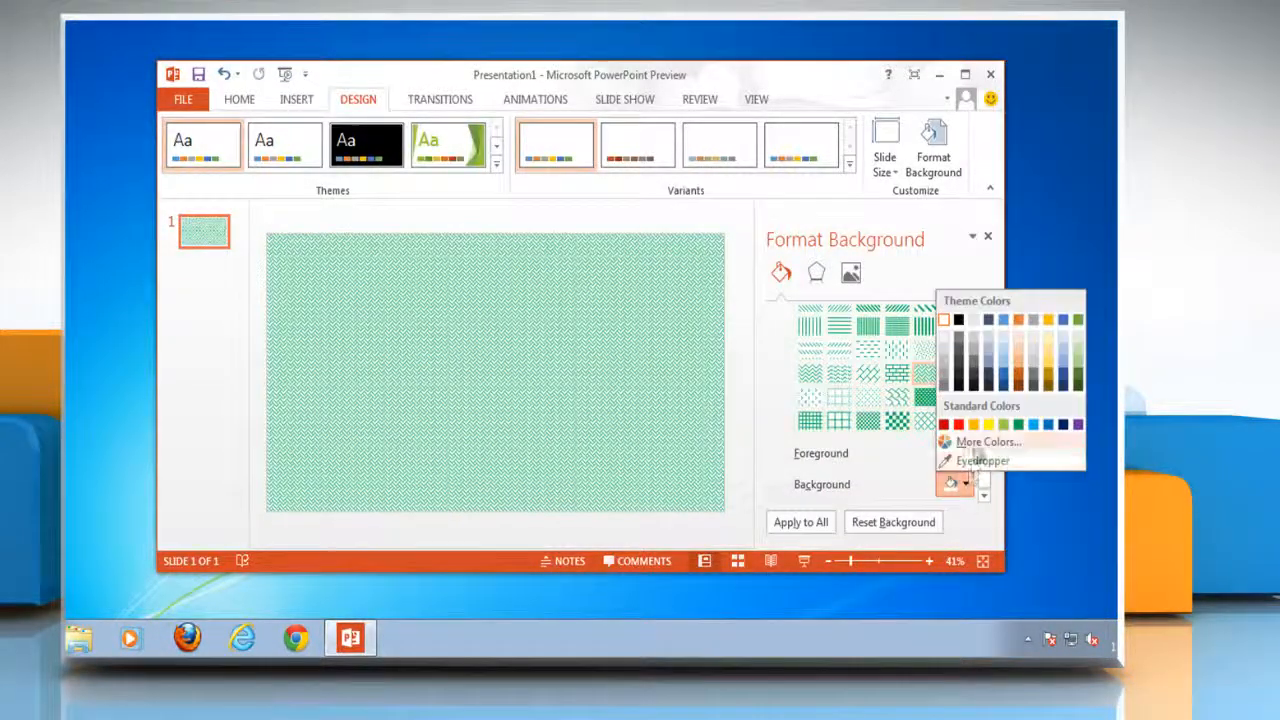